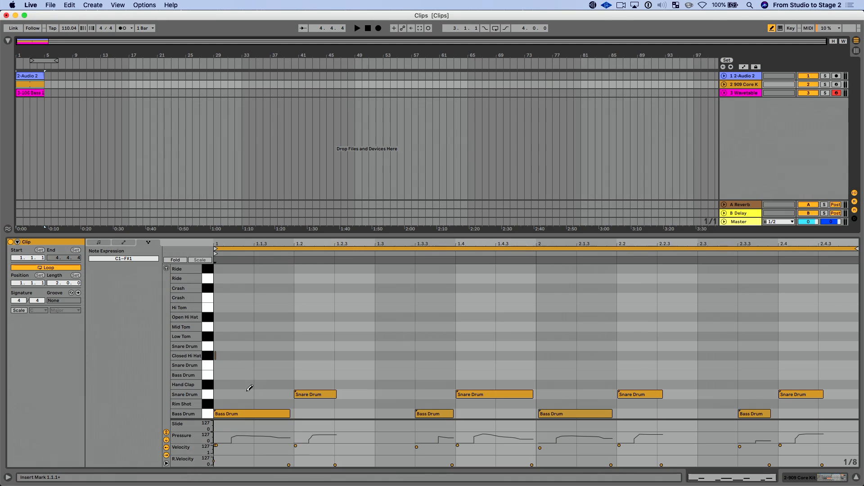
- Select the first Bass Drum note alone so its pressure and velocity envelopes show
click(251, 414)
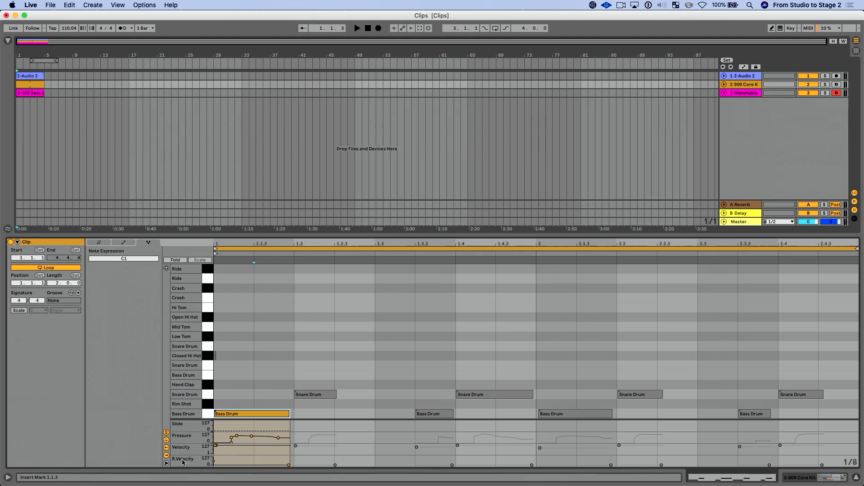
click(239, 416)
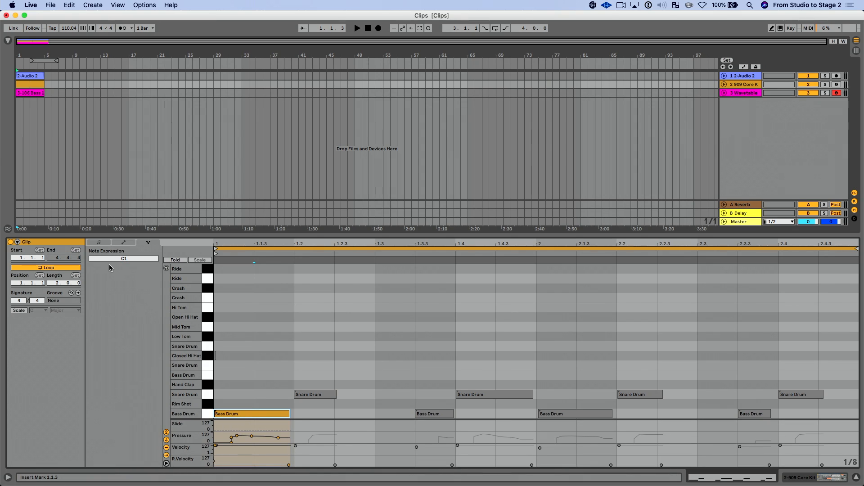
- Raise the first Bass Drum note's probability to 98% and return to the expression lanes
click(98, 242)
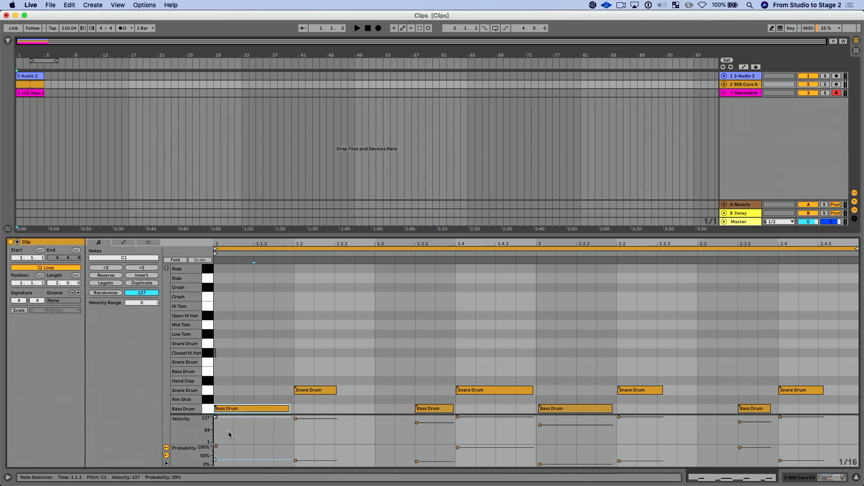
click(251, 409)
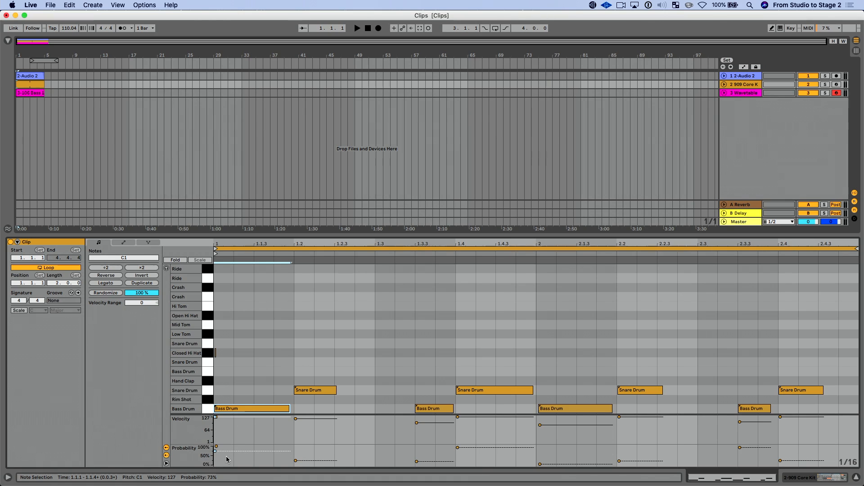
click(826, 28)
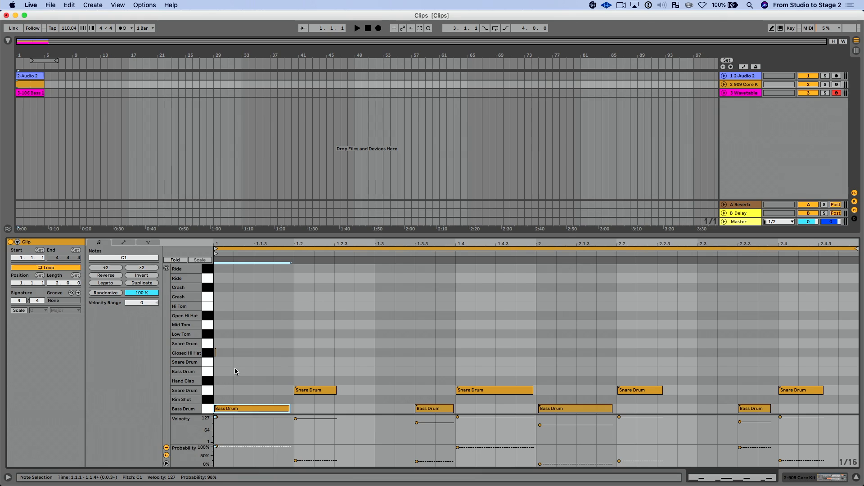
click(149, 242)
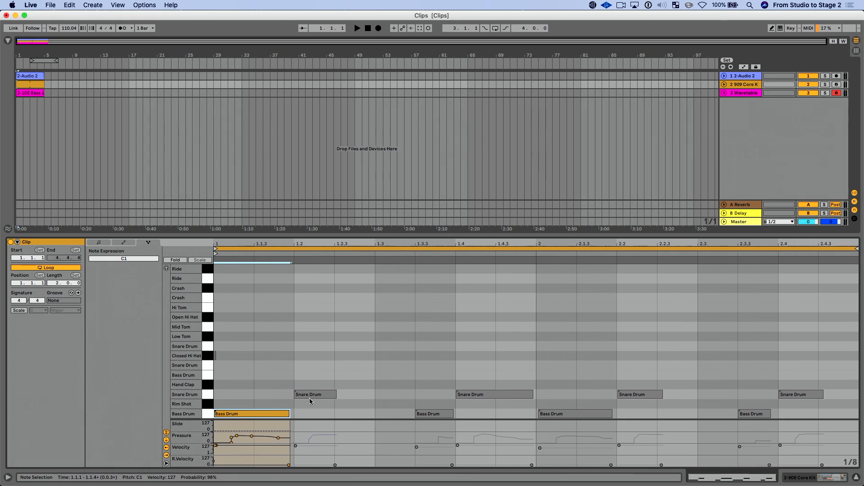
- Bring the Wavetable bass clip with its C1, F1 and C2 notes into the note editor
click(315, 395)
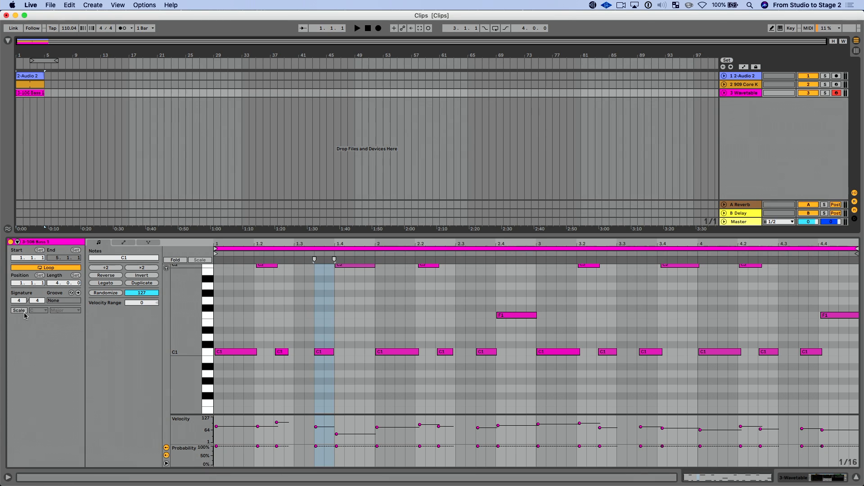
- Highlight the bass clip in C Major and fold the editor to rows C1, F1 and C2
click(18, 310)
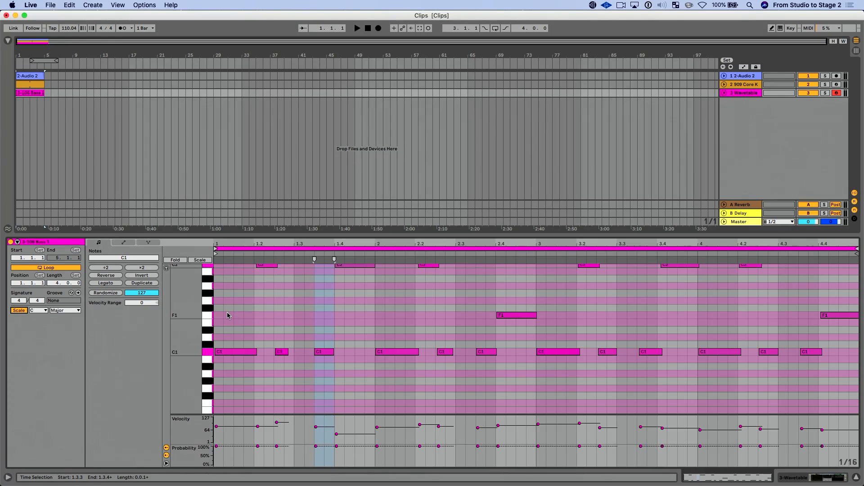
click(175, 259)
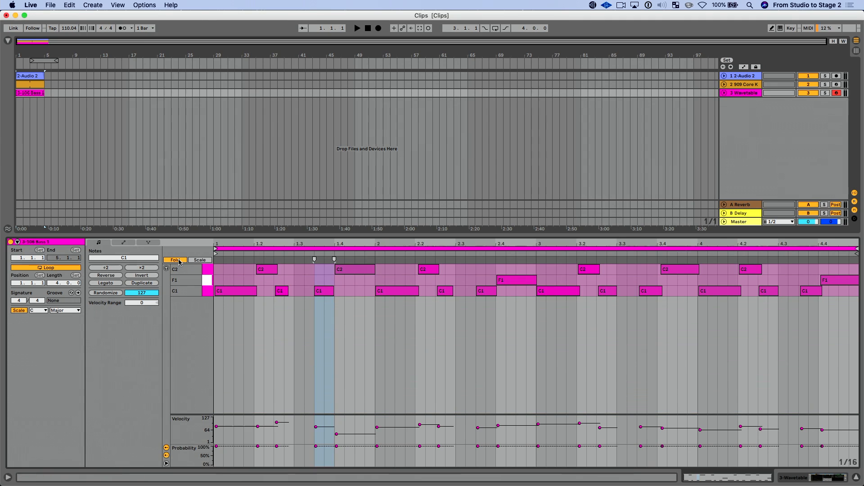
- Unfold the editor to the full keyboard, keeping the C Major highlighting
click(176, 259)
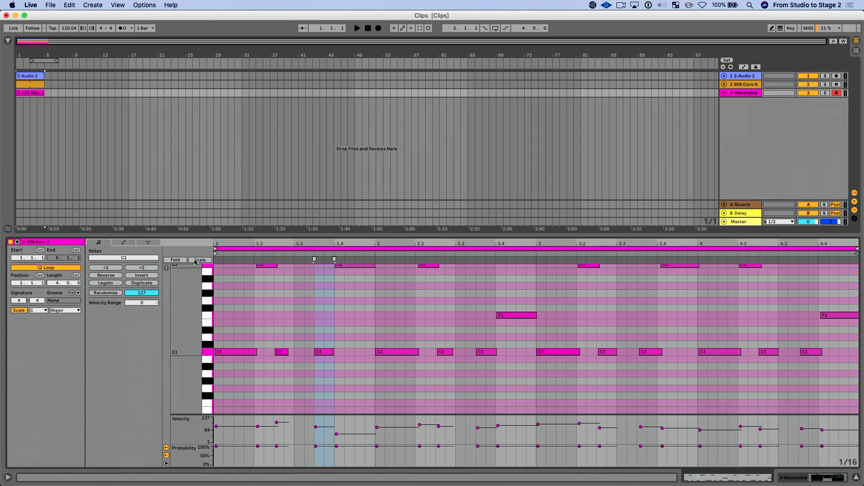
click(174, 259)
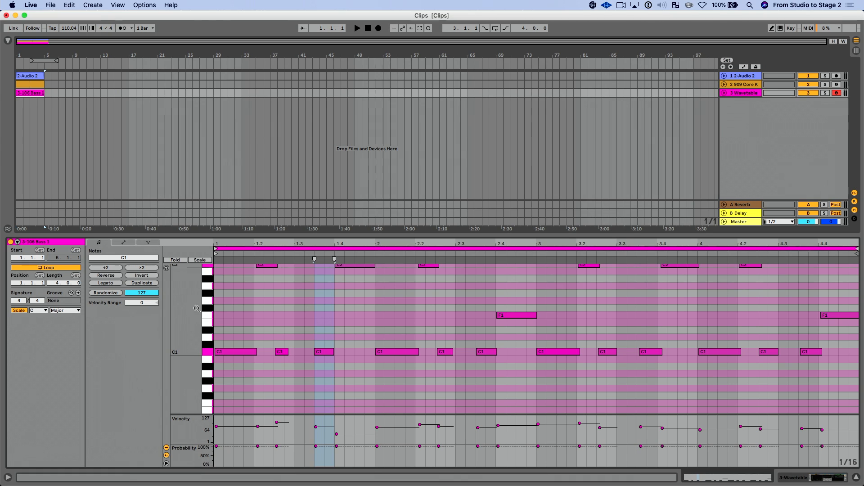
- Show the bass clip's expression lanes and draw an upward pitch glide on a C1 note
click(124, 242)
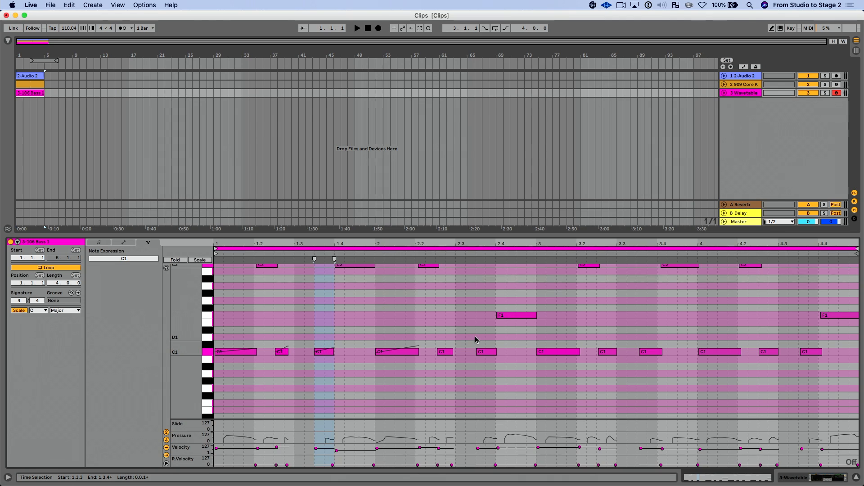
click(444, 352)
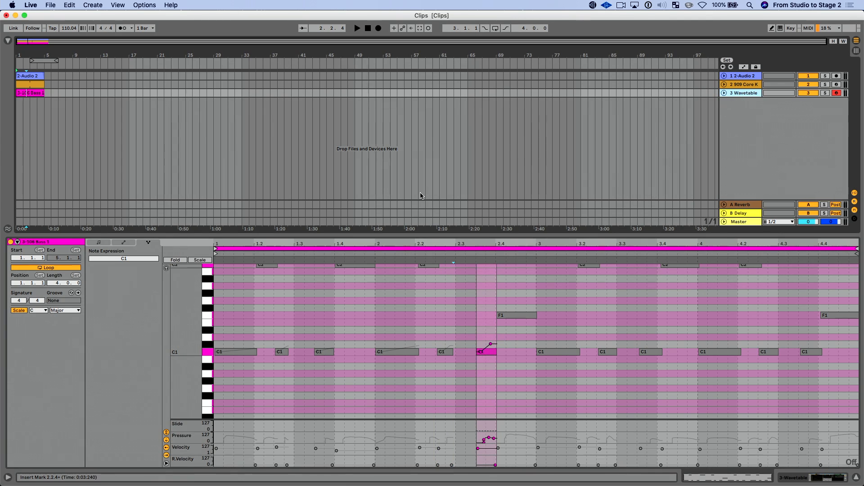
click(234, 352)
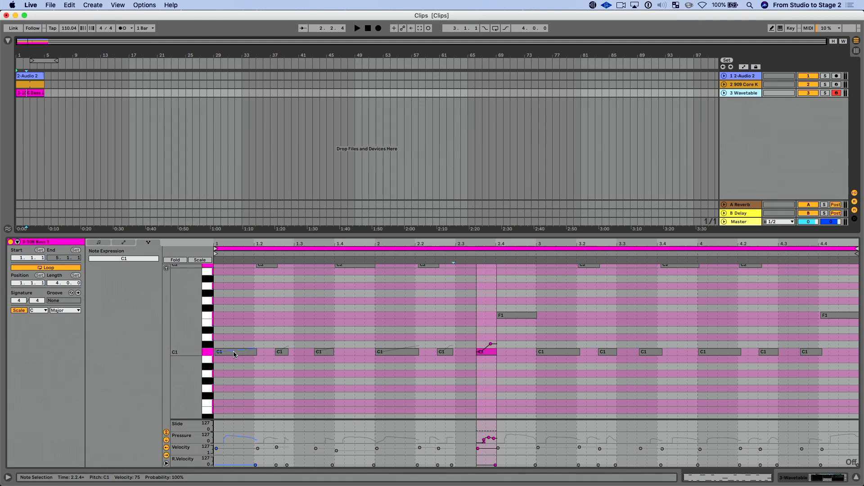
click(368, 28)
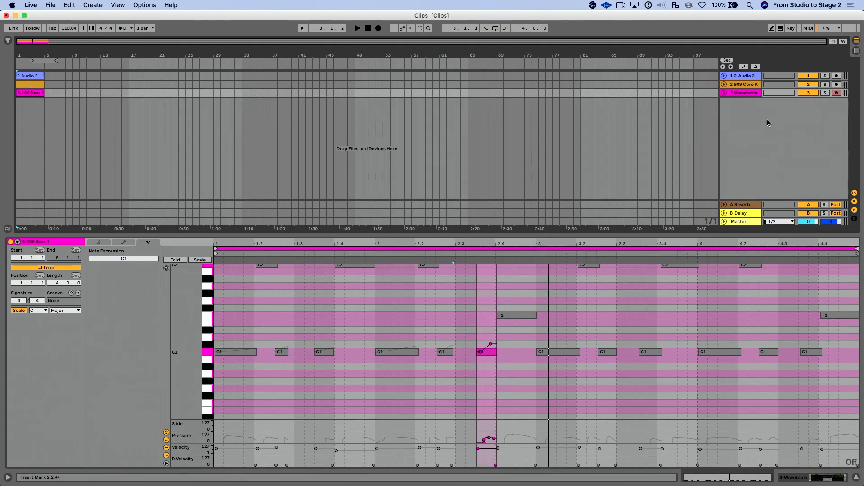
mouse_move(727, 45)
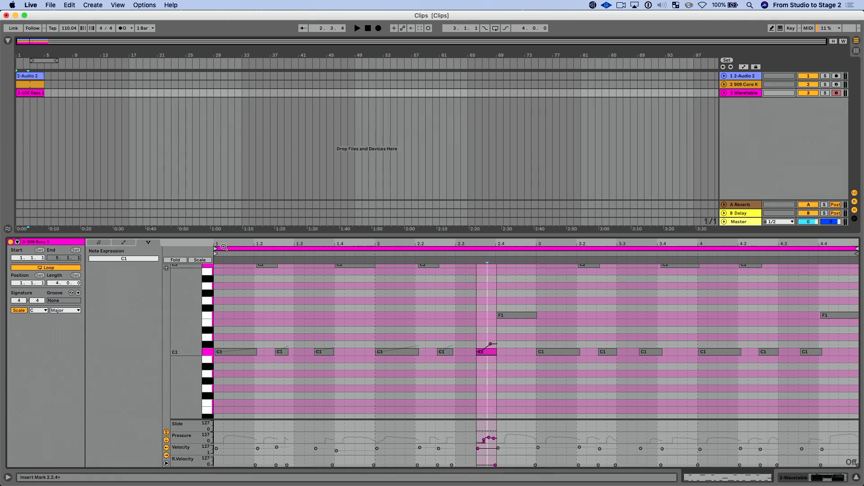
- Return to note editing and fill the first bars with 1/16 notes at E1
click(98, 242)
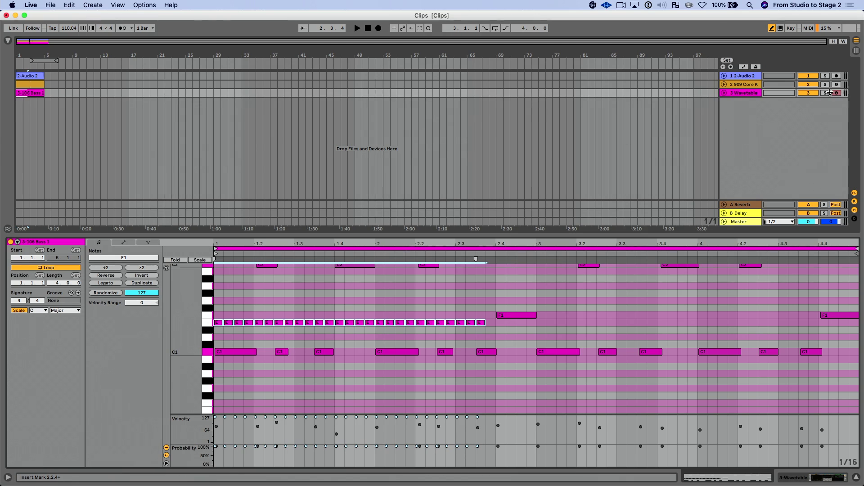
- Remove the drawn E1 notes and bring up Live's Preferences window
click(837, 93)
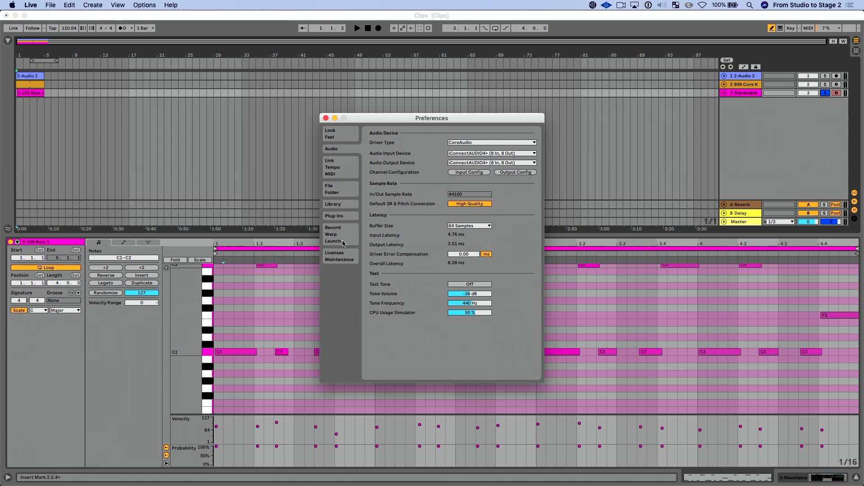
- In Record Warp Launch, toggle Draw Mode with Pitch Lock on and off, then close Preferences
click(332, 234)
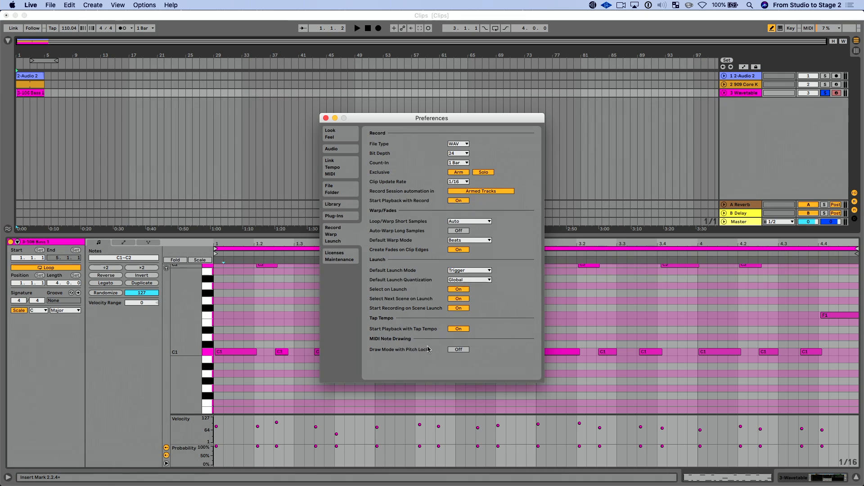
click(458, 349)
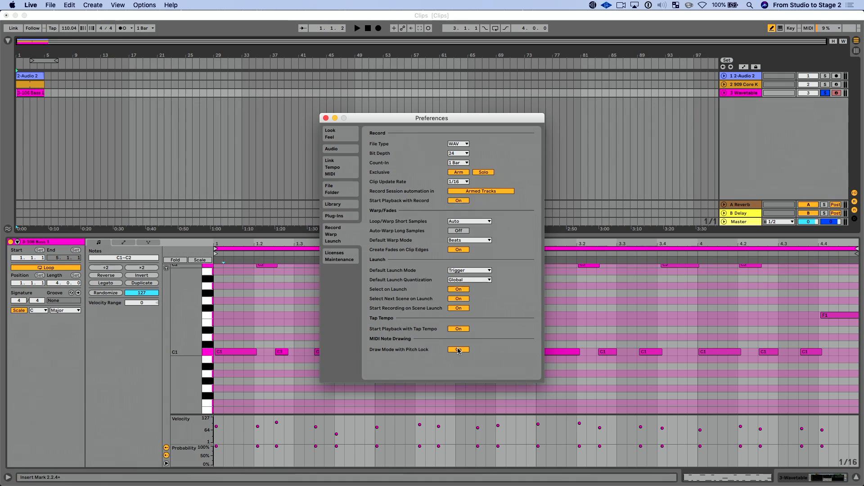
click(458, 349)
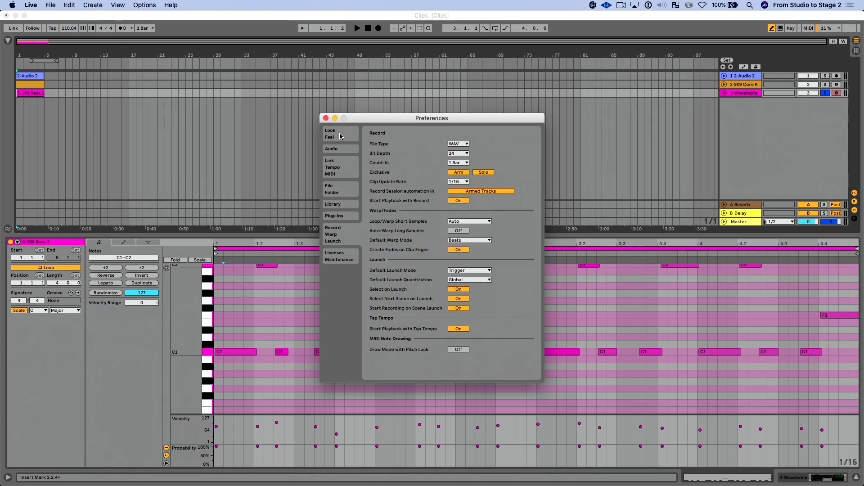
click(325, 117)
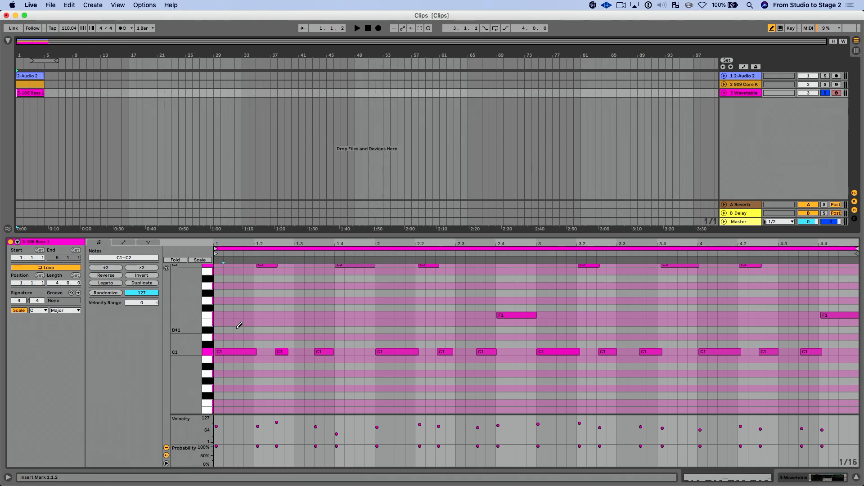
mouse_move(319, 323)
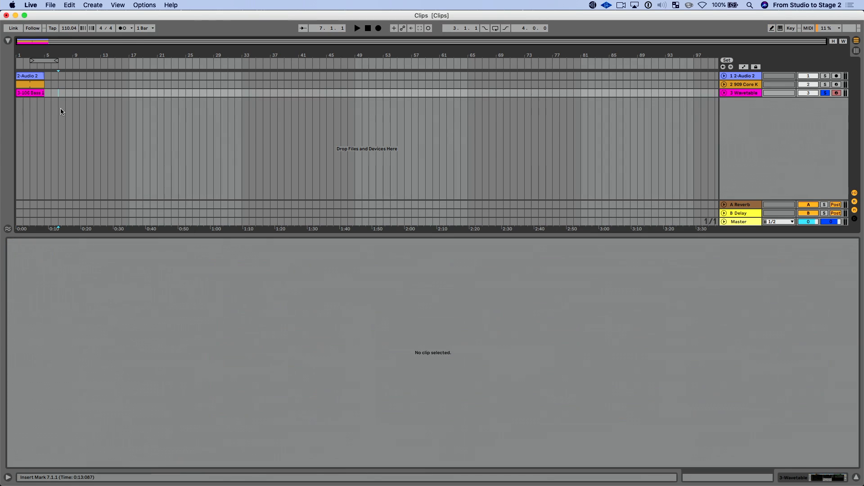
- Bring the 909 drum clip with its Bass Drum and Snare Drum hits into the editor
double_click(30, 84)
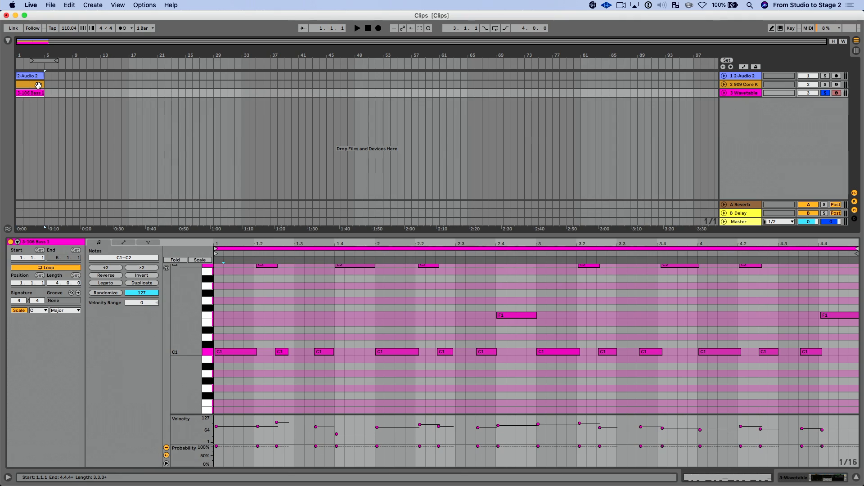
click(29, 92)
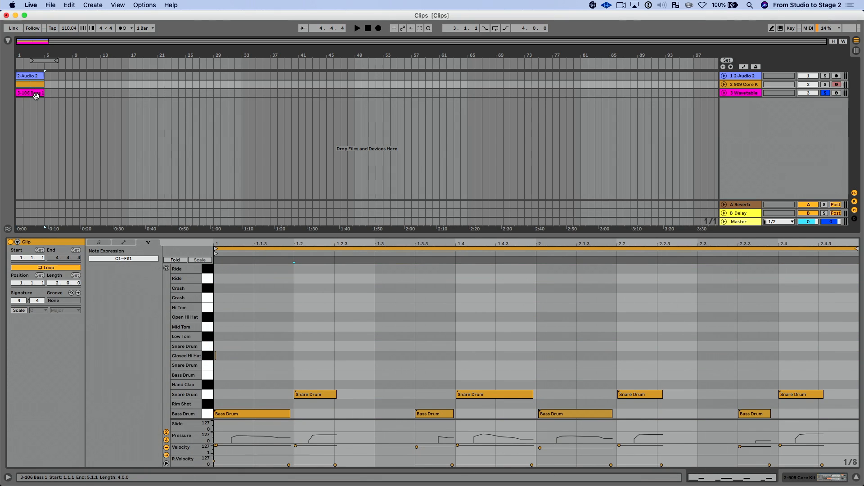
- Add the Wavetable bass clip beside the 909 drum clip and fold the editor to used rows
click(30, 93)
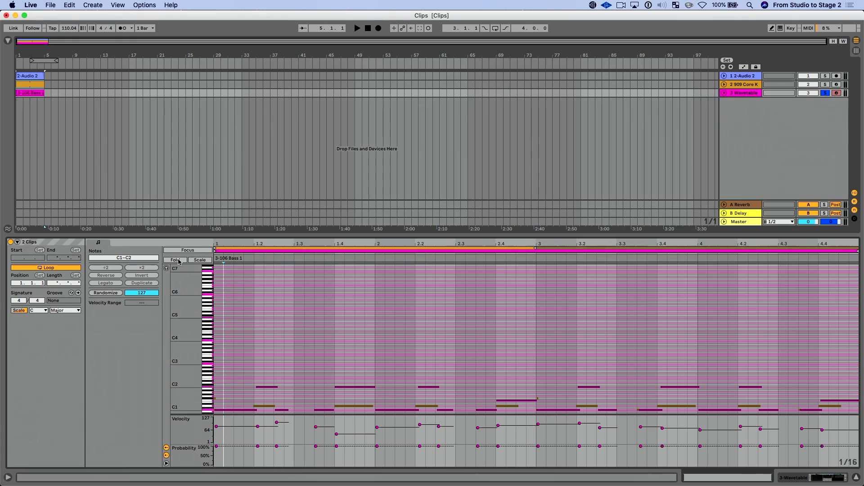
click(175, 259)
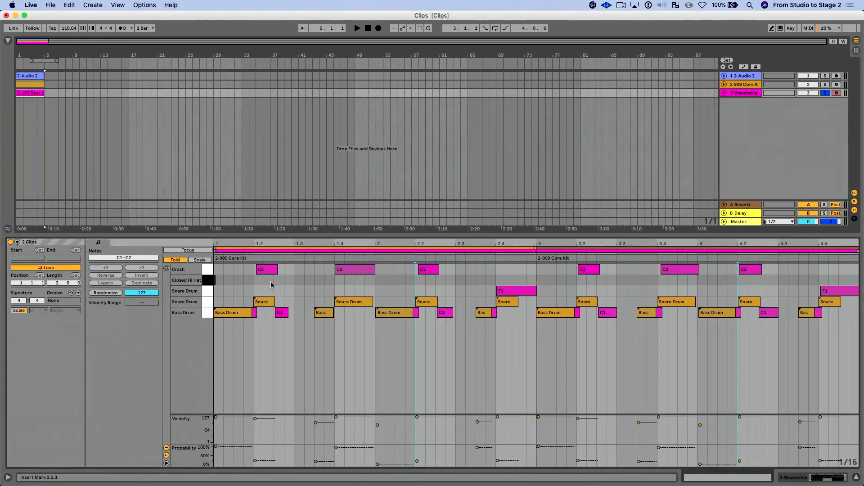
- Focus editing on the bass clip and select the short C1 bass note
click(187, 249)
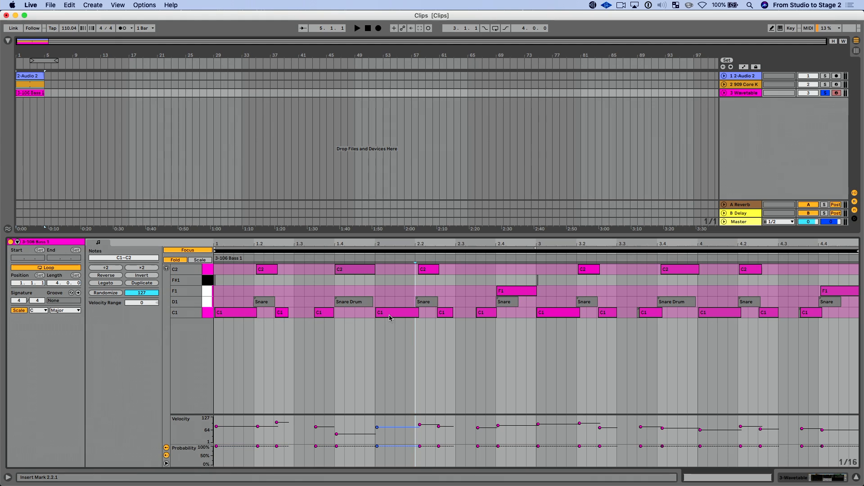
click(444, 312)
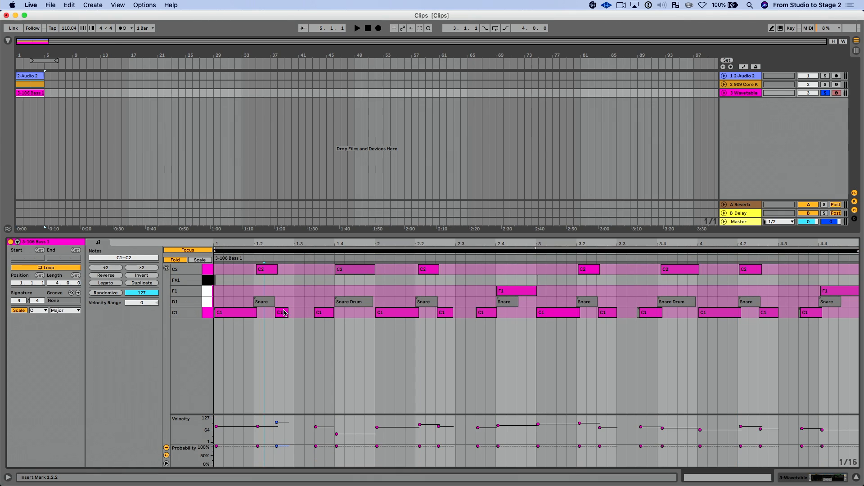
click(281, 312)
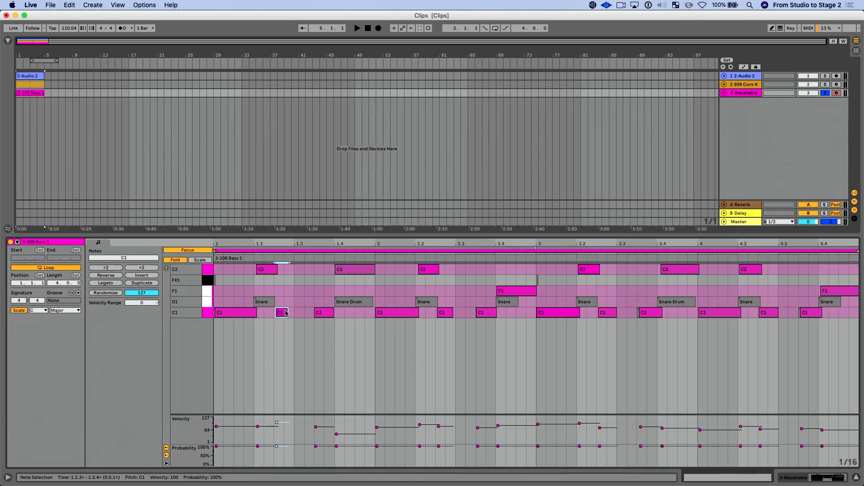